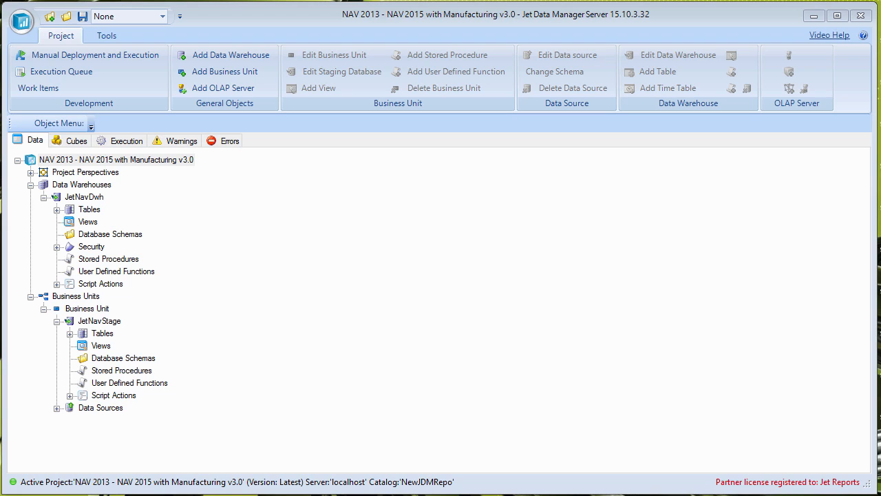
pyautogui.moveTo(158, 257)
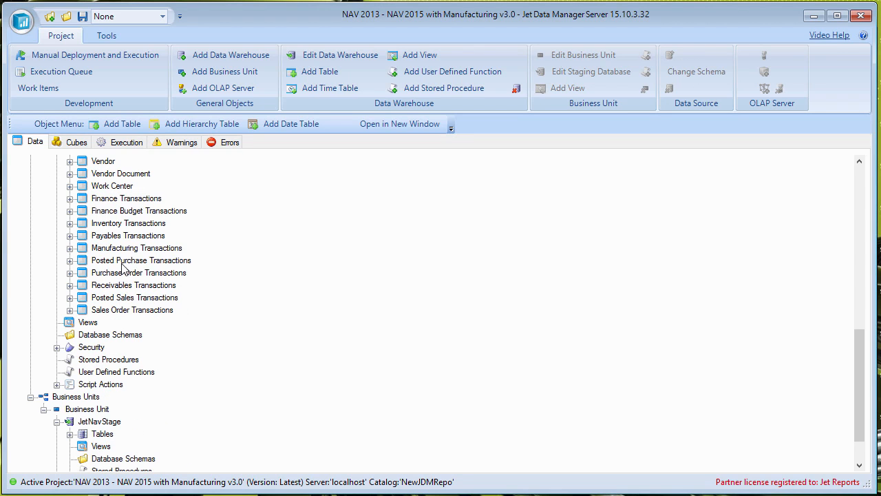
pyautogui.moveTo(118, 321)
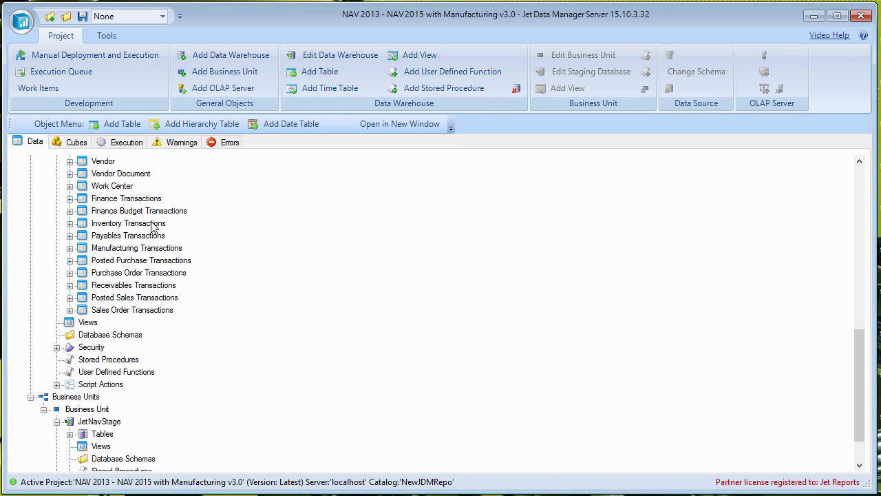
pyautogui.moveTo(477, 480)
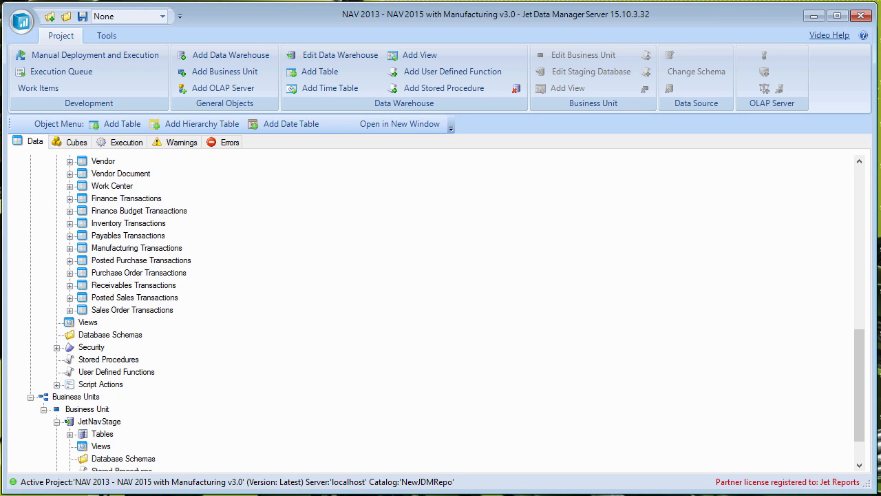
pyautogui.moveTo(165, 288)
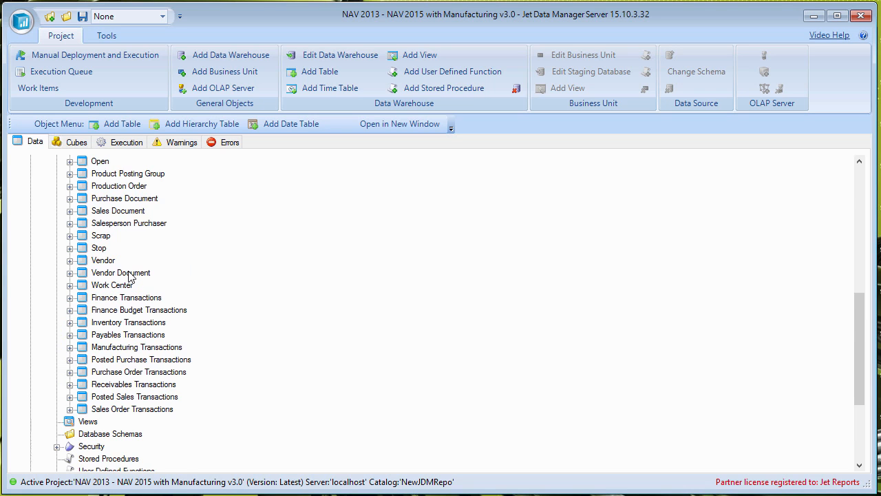
# Step: Show the Stop table's data movement mapping from NAV_dbo_Stop with DW_Account, Code and Description fields
pyautogui.click(99, 247)
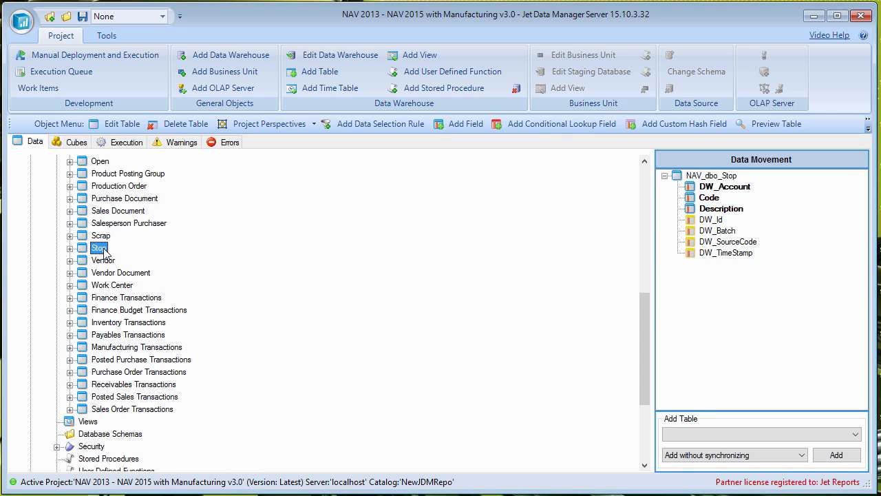
pyautogui.moveTo(117, 257)
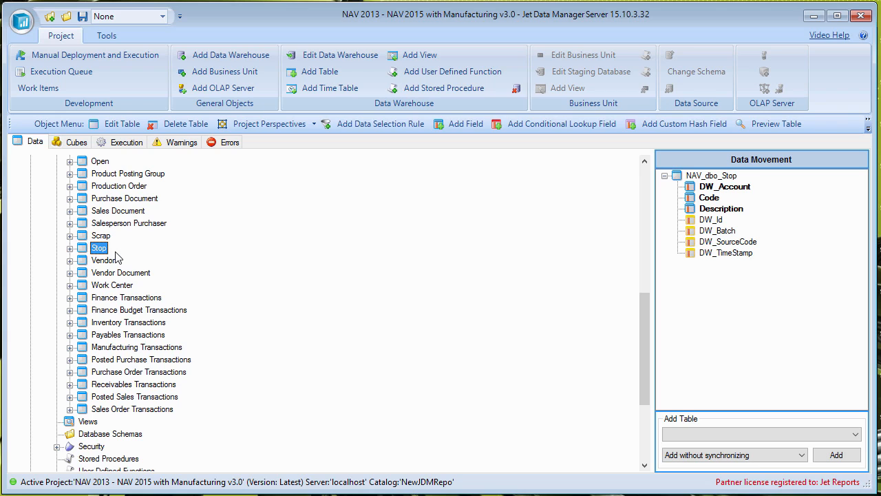
pyautogui.moveTo(117, 285)
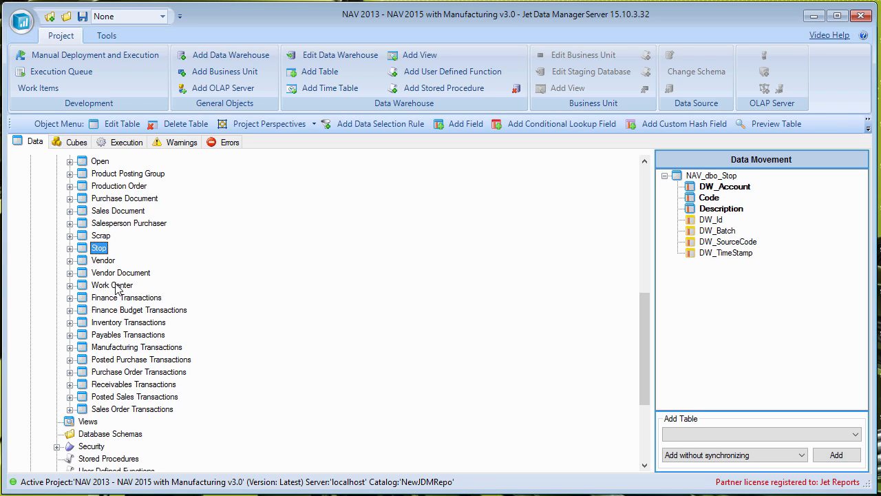
pyautogui.moveTo(122, 307)
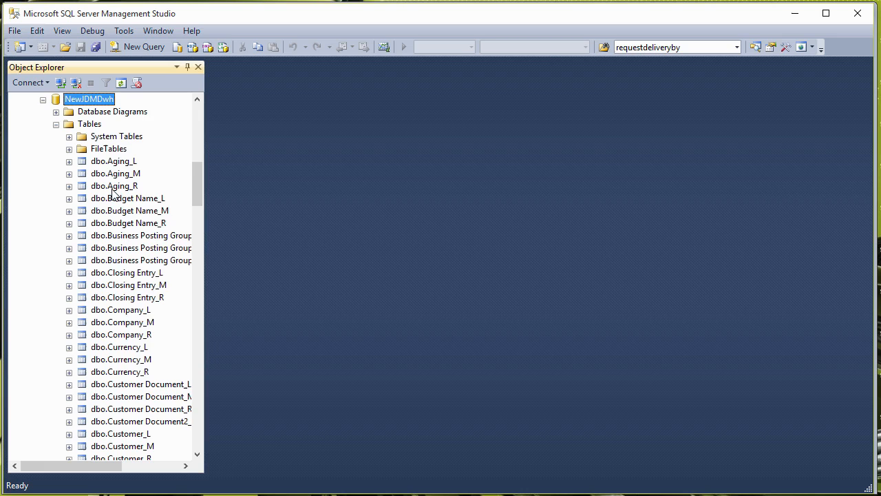
# Step: Review the properties of dbo.Finance Summary_V in the NewJDMDwh table list, then dismiss them
pyautogui.scroll(-3)
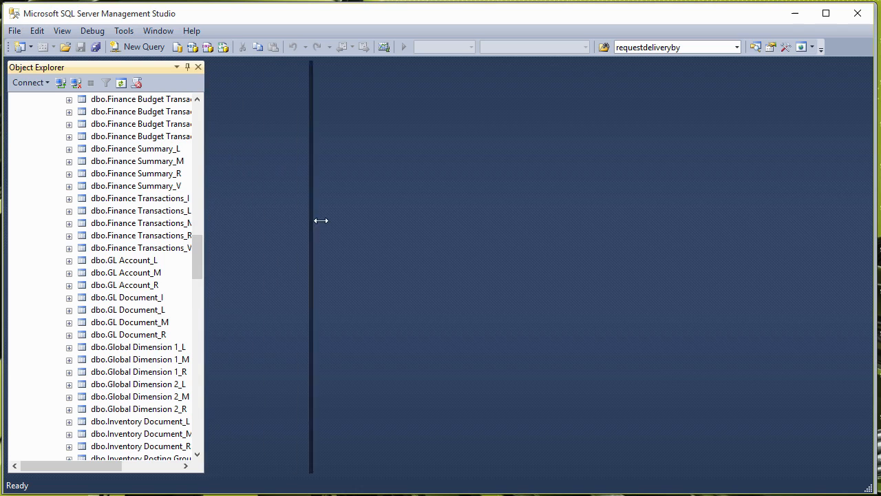
pyautogui.rightClick(135, 184)
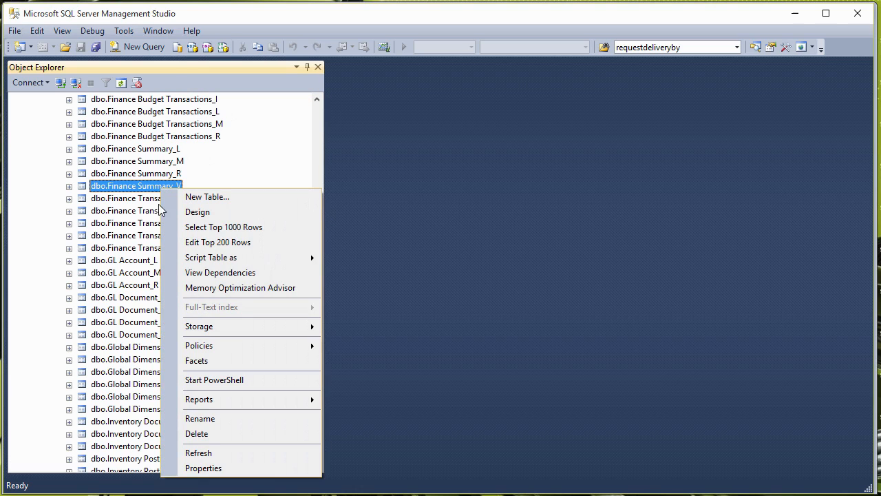
pyautogui.click(203, 468)
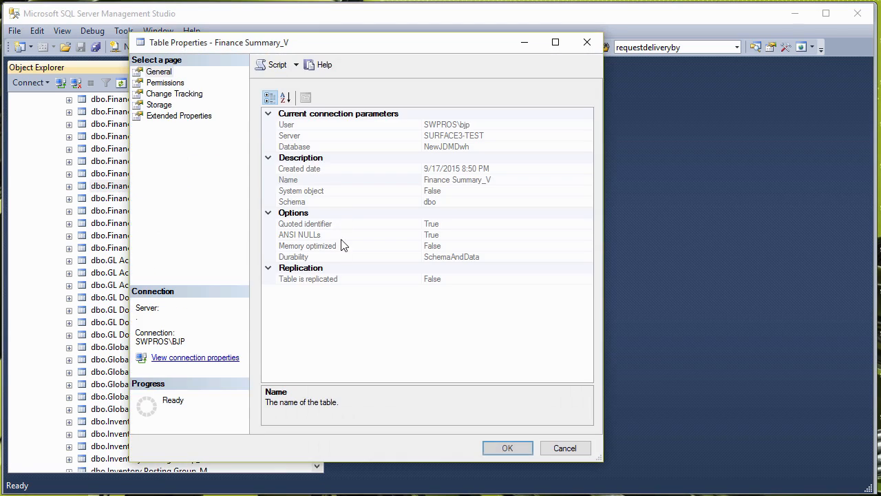
pyautogui.click(160, 105)
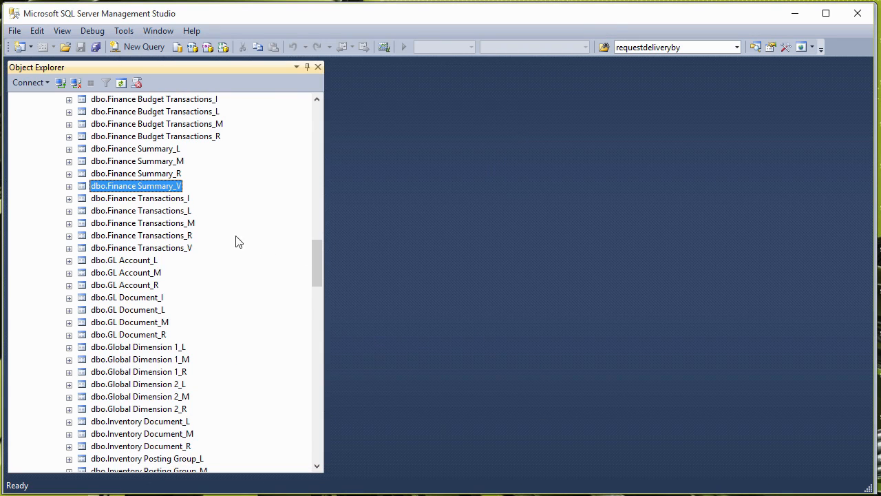
pyautogui.moveTo(186, 190)
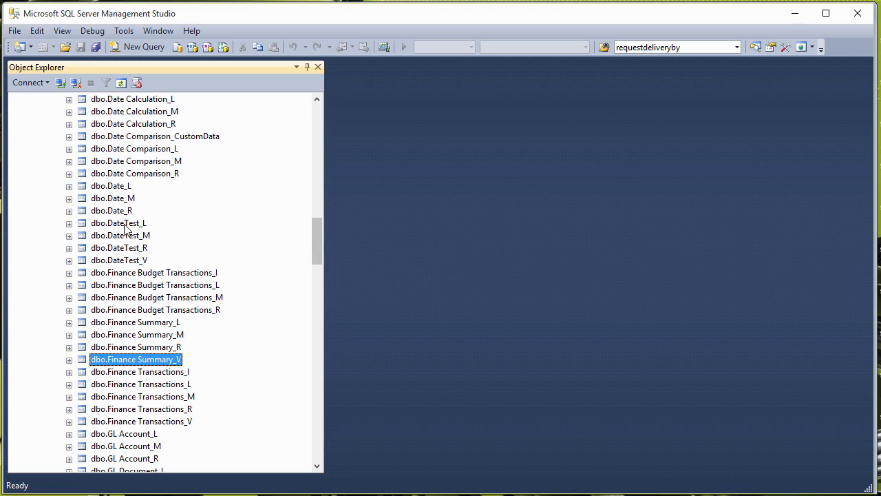
pyautogui.moveTo(310, 240)
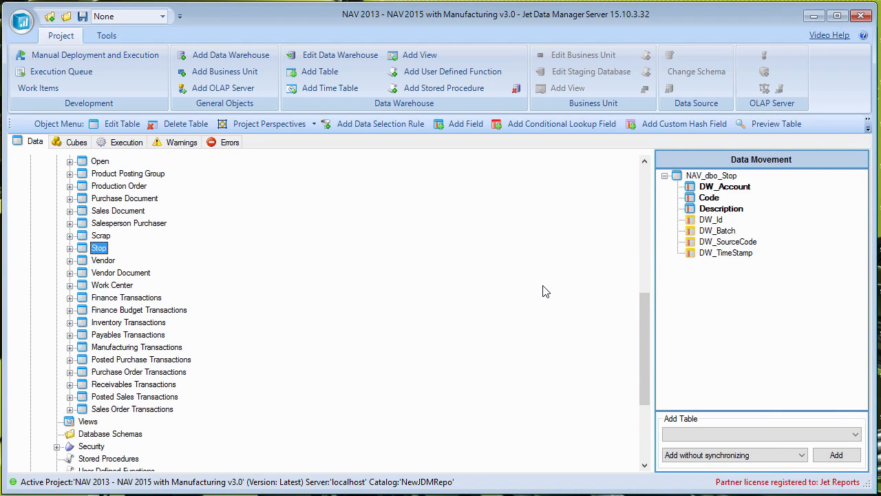
pyautogui.moveTo(320, 304)
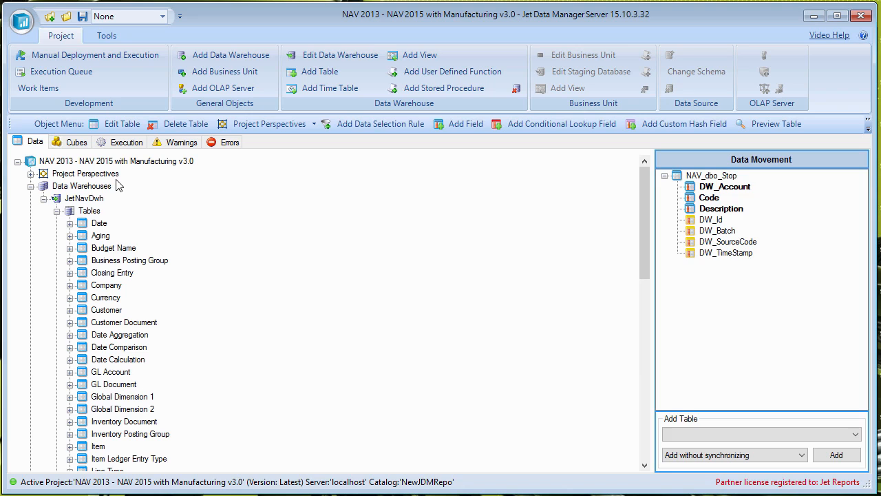
# Step: Bring up the JetNavDwh data warehouse's action menu to reach the SQL Database Cleanup Wizard
pyautogui.rightClick(84, 198)
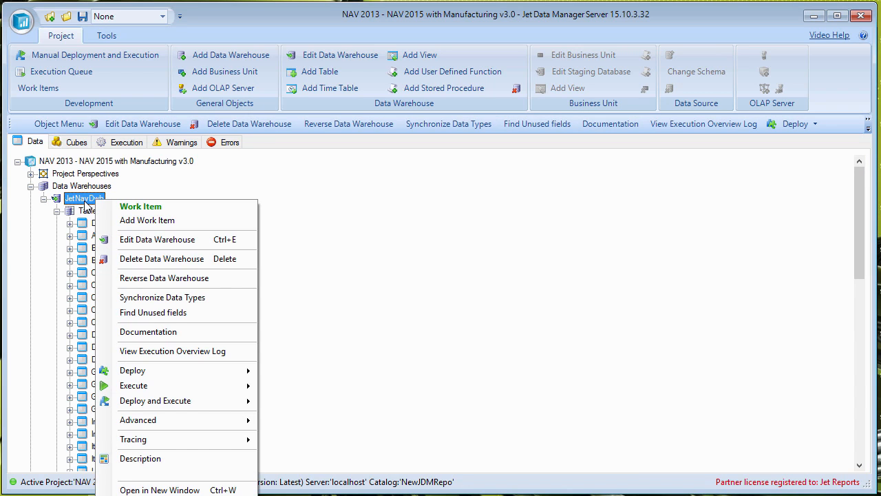
pyautogui.moveTo(134, 438)
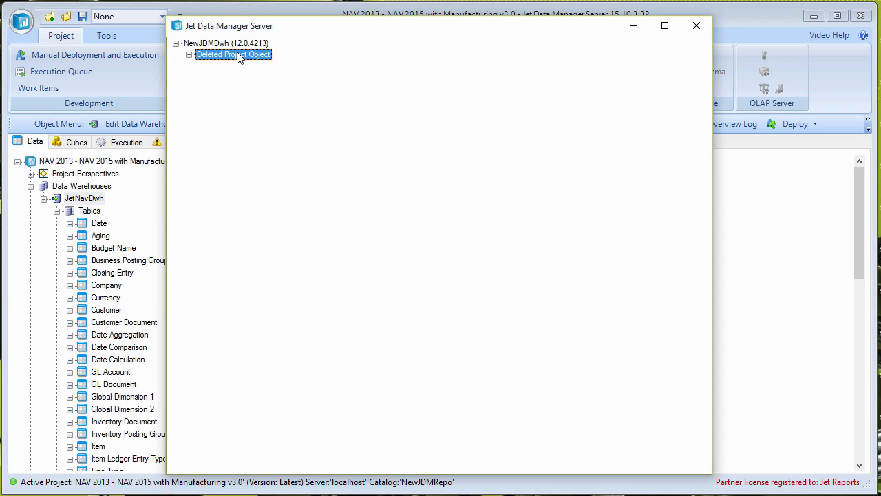
# Step: Expand Deleted Project Object to list the orphaned DateTest and Finance Summary objects
pyautogui.click(190, 55)
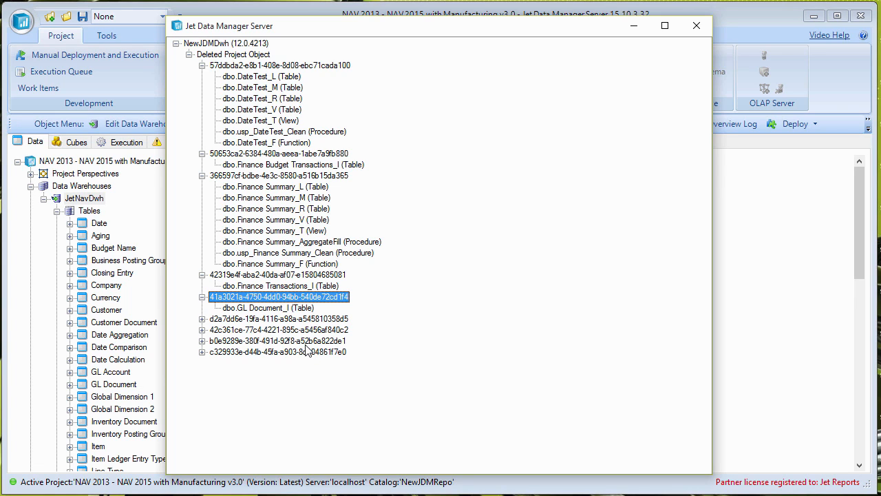
pyautogui.moveTo(282, 99)
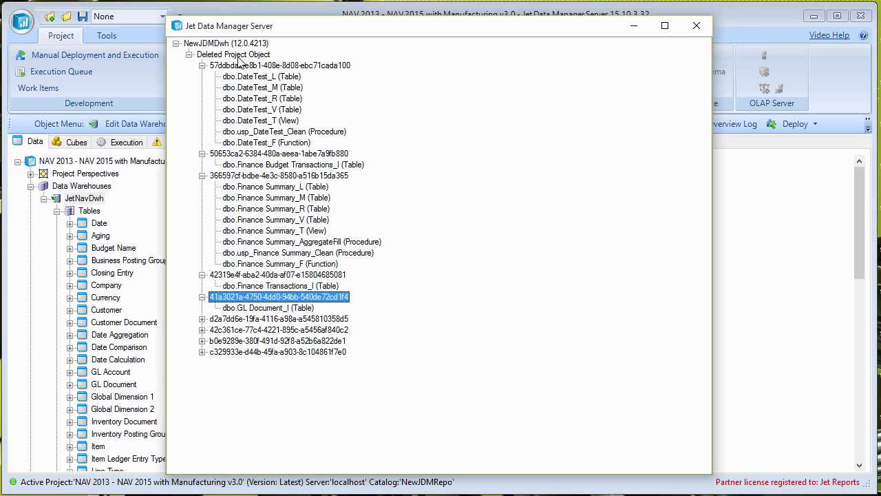
pyautogui.moveTo(275, 121)
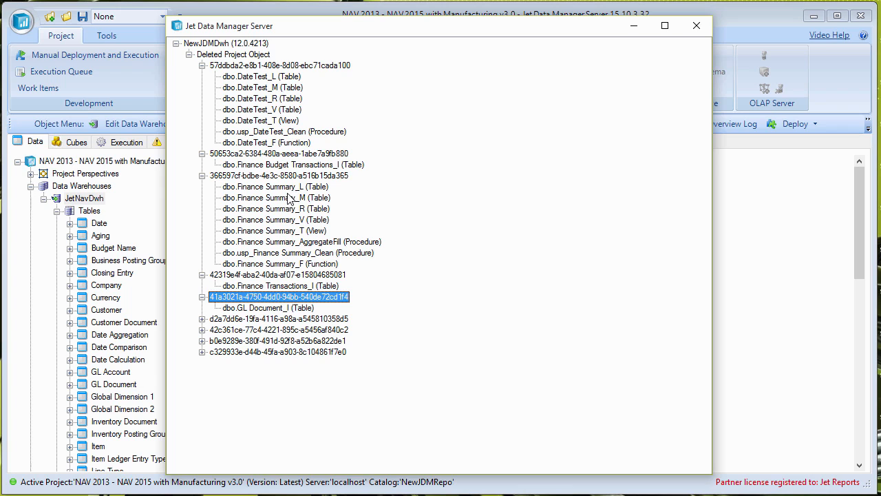
pyautogui.moveTo(284, 223)
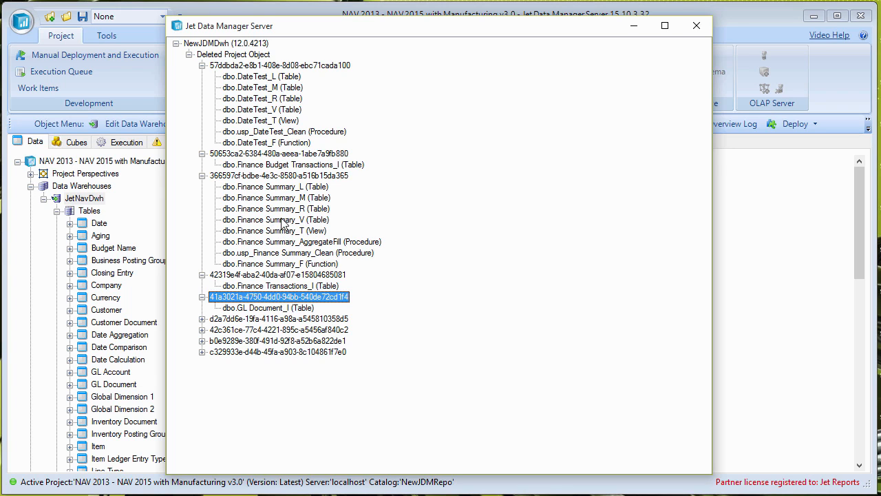
# Step: View the create script of the orphaned dbo.Finance Summary_V table and close it again
pyautogui.rightClick(276, 220)
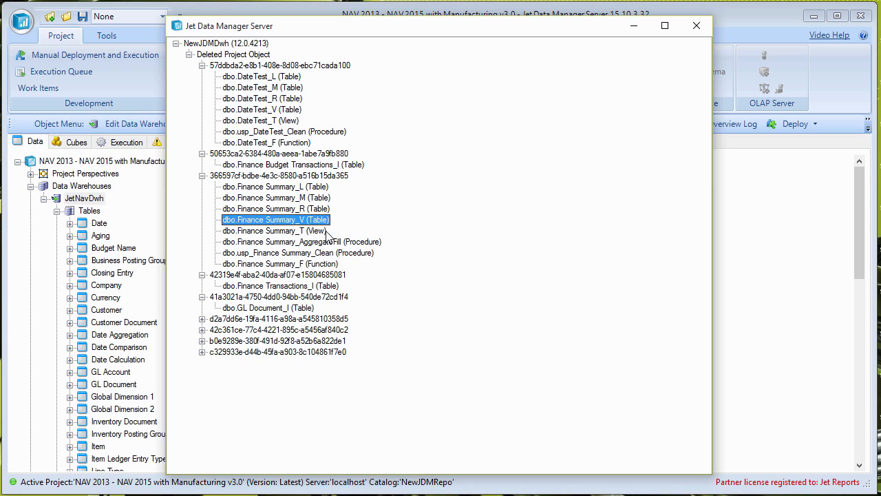
pyautogui.doubleClick(275, 218)
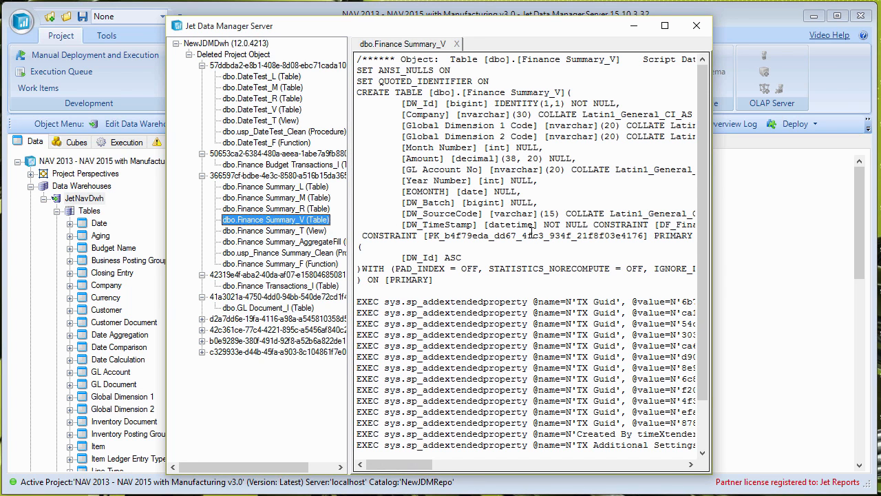
pyautogui.scroll(-3)
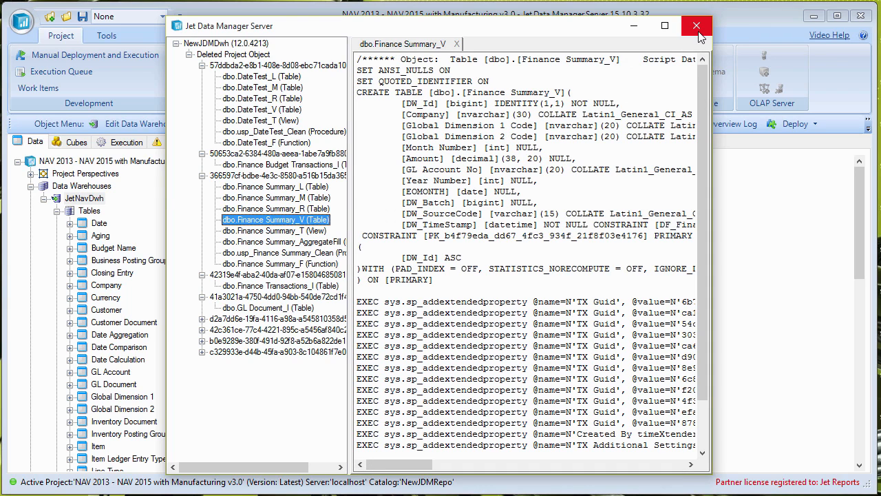
pyautogui.moveTo(420, 38)
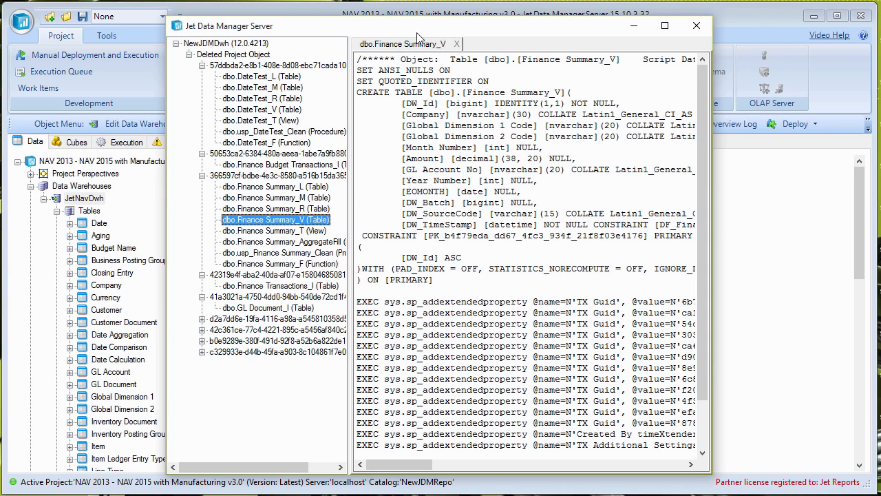
pyautogui.click(457, 43)
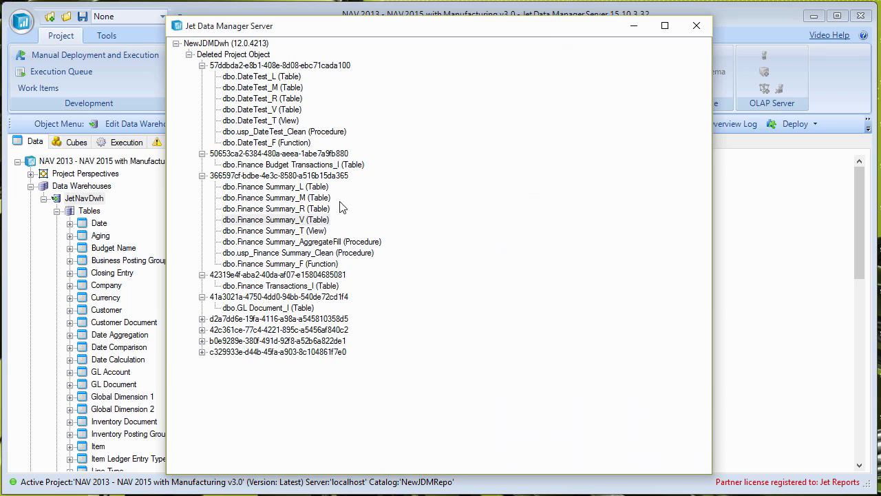
# Step: Drop the orphaned dbo.Finance Summary_V table and acknowledge the success message
pyautogui.click(276, 219)
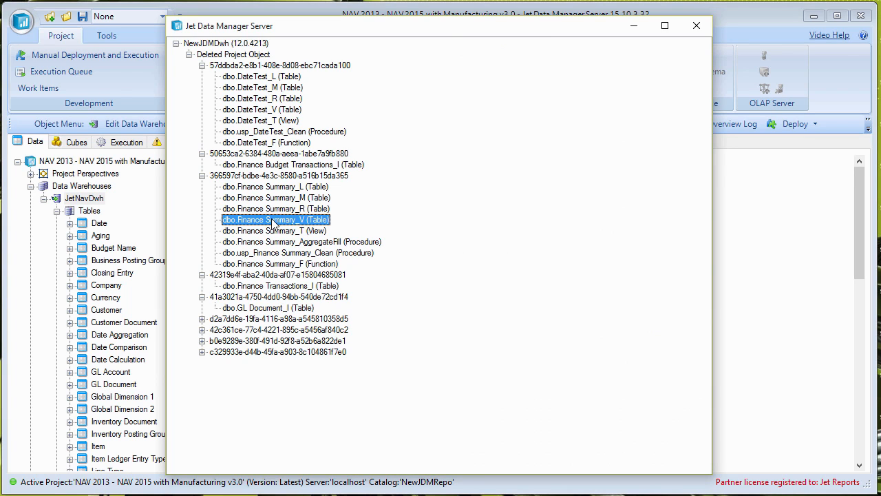
pyautogui.rightClick(275, 219)
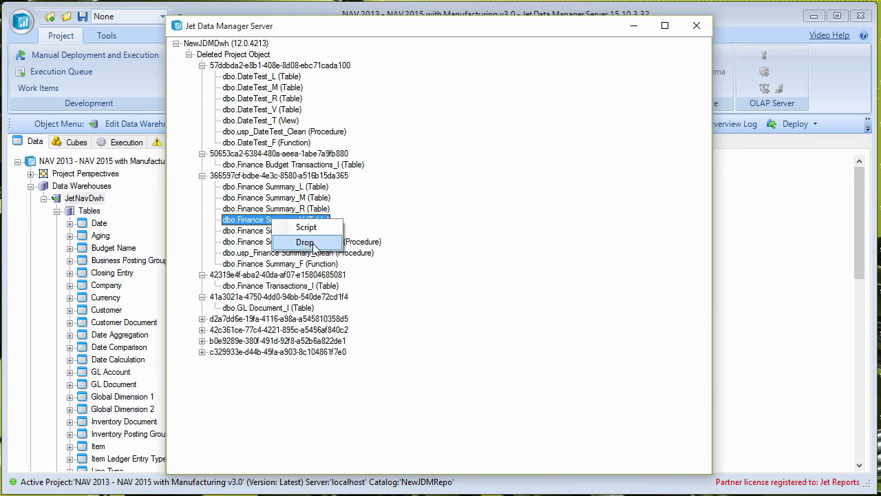
pyautogui.moveTo(306, 227)
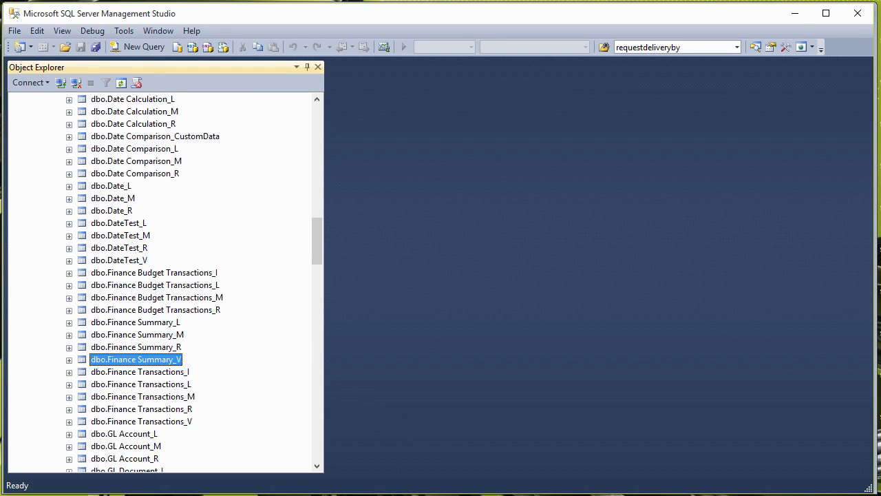
pyautogui.rightClick(274, 219)
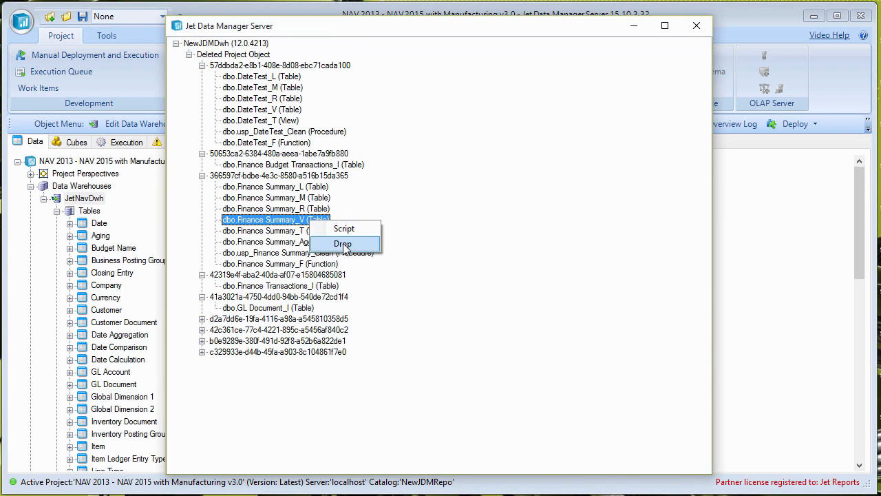
pyautogui.click(341, 244)
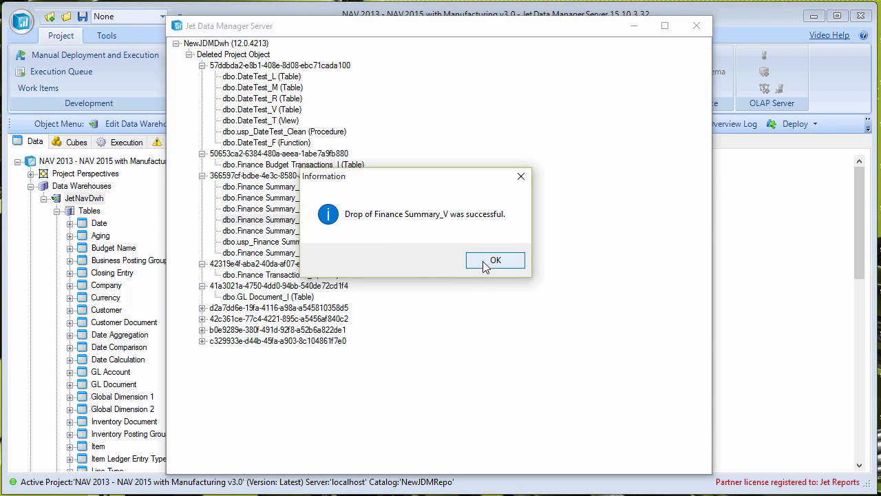
pyautogui.click(495, 260)
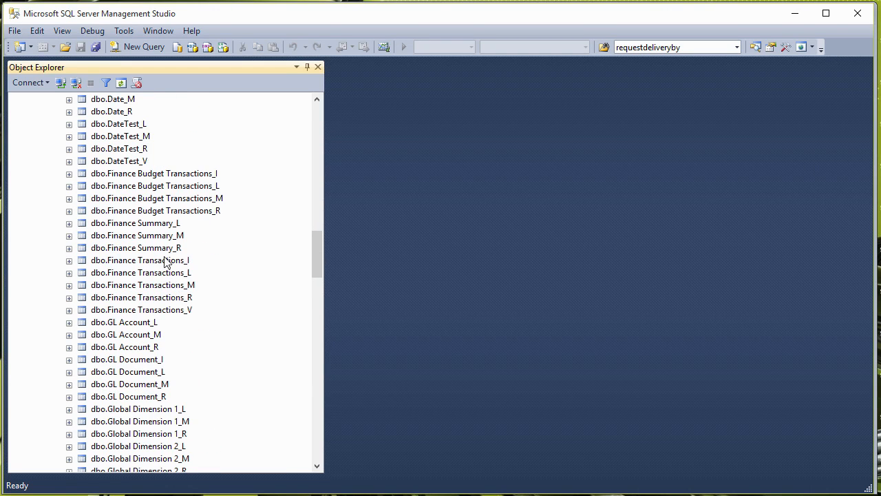
pyautogui.moveTo(166, 226)
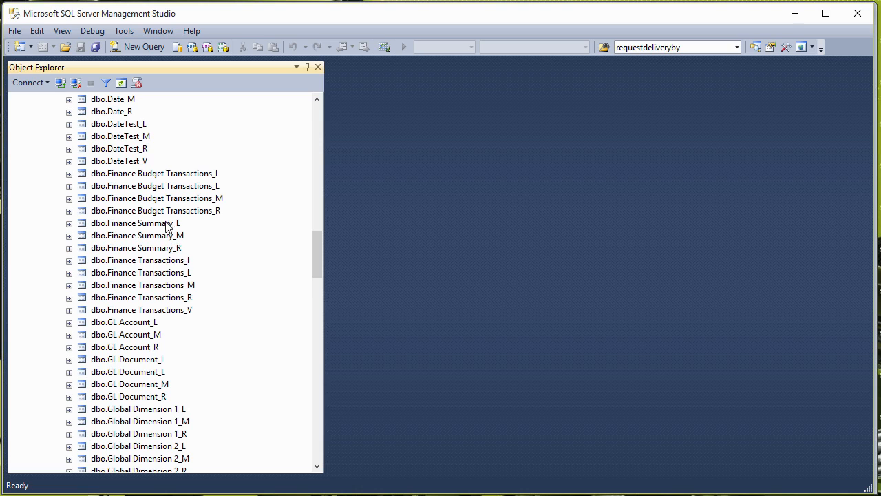
pyautogui.moveTo(150, 237)
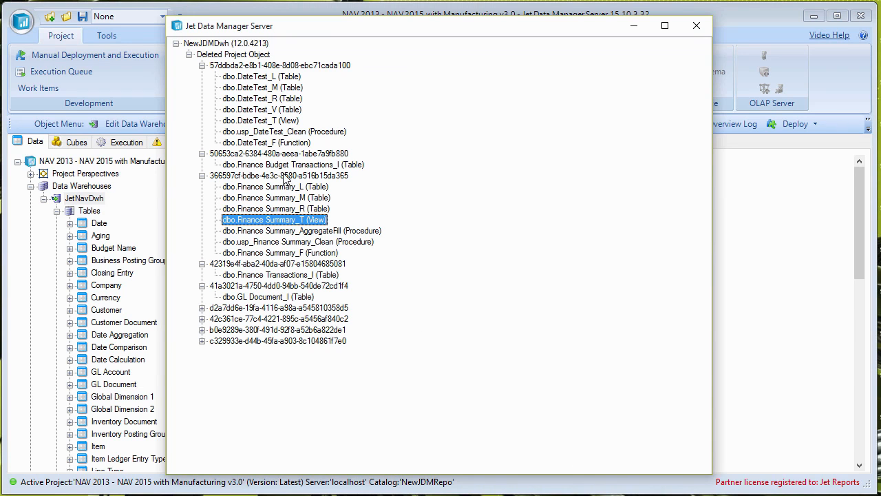
# Step: Drop every remaining Finance Summary table, view, procedure and function with all items checked
pyautogui.click(278, 253)
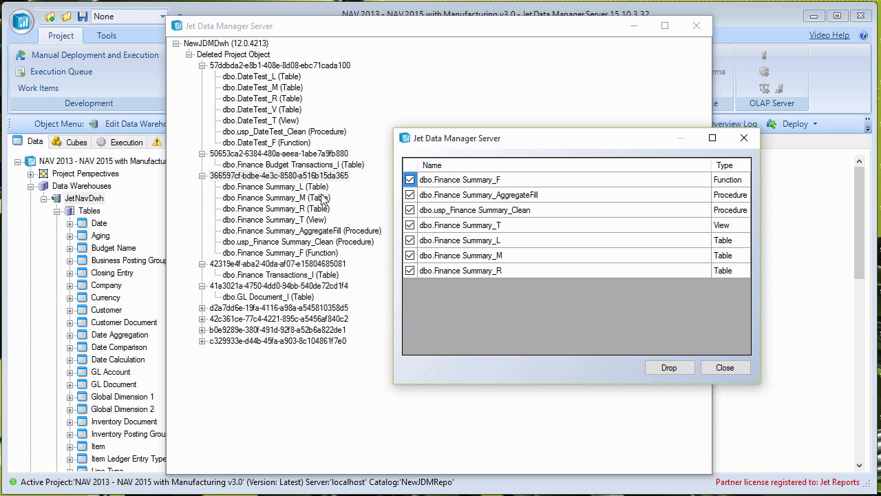
pyautogui.moveTo(347, 245)
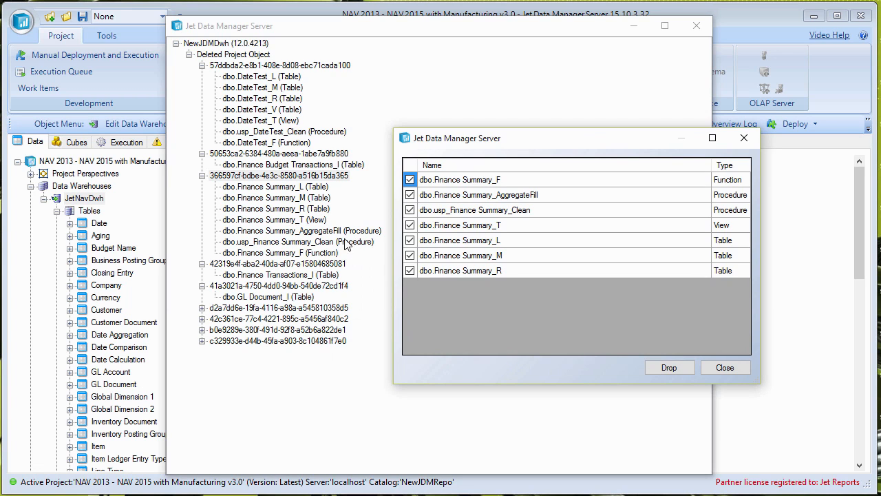
pyautogui.moveTo(457, 138); pyautogui.dragTo(379, 136)
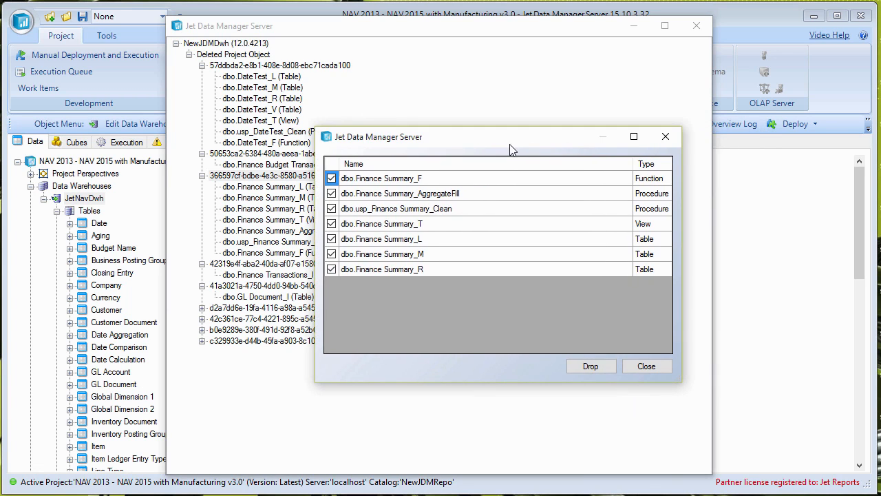
pyautogui.moveTo(399, 217)
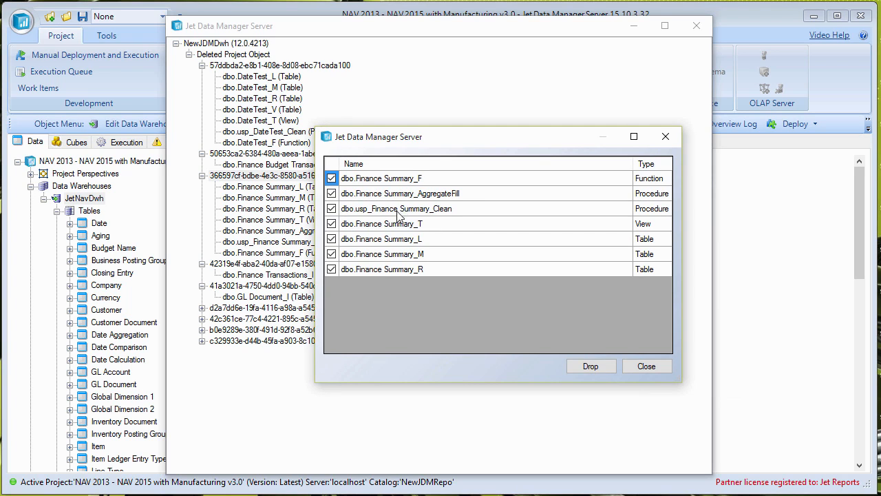
pyautogui.click(331, 208)
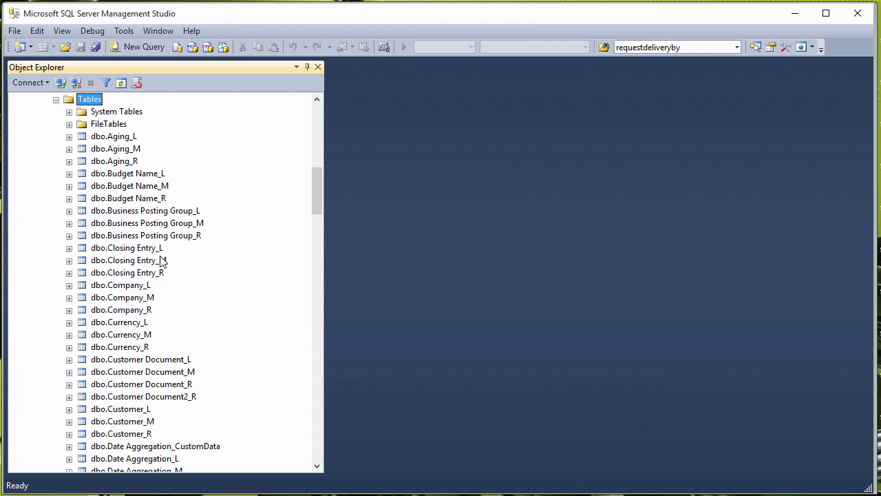
pyautogui.scroll(-3)
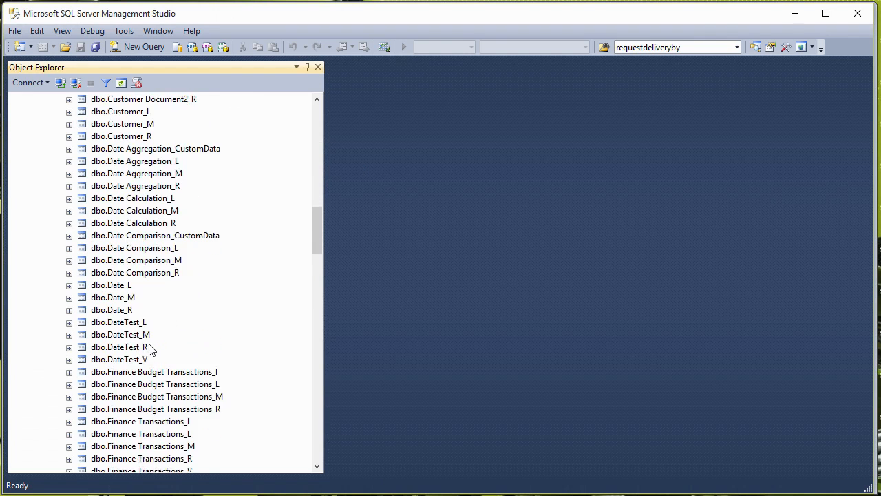
pyautogui.scroll(-3)
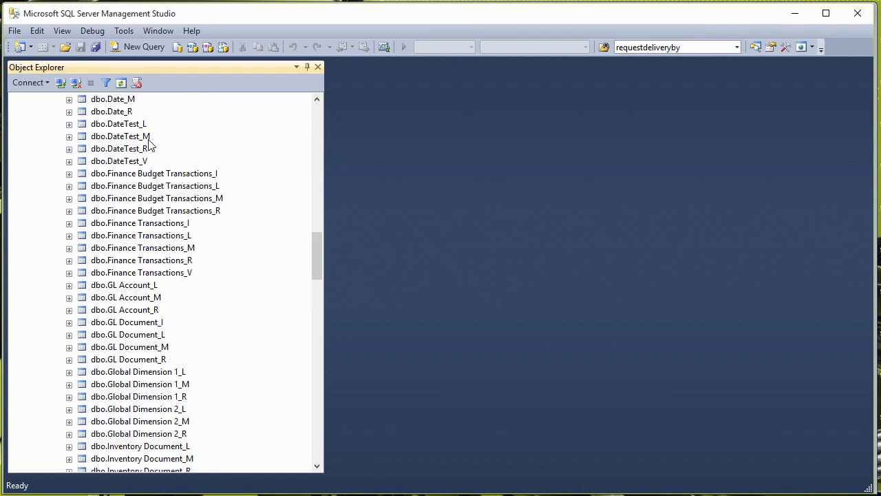
pyautogui.moveTo(439, 474)
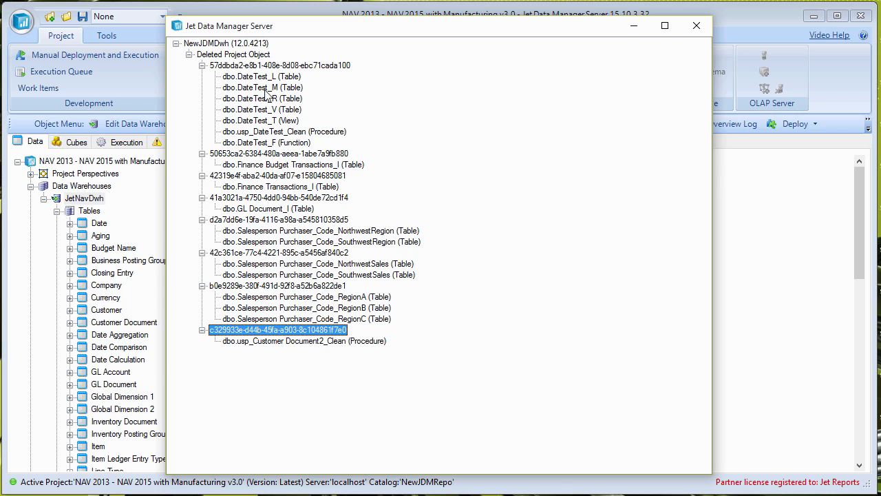
# Step: Drop all remaining orphaned objects under Deleted Project Object, leaving the node empty
pyautogui.click(234, 55)
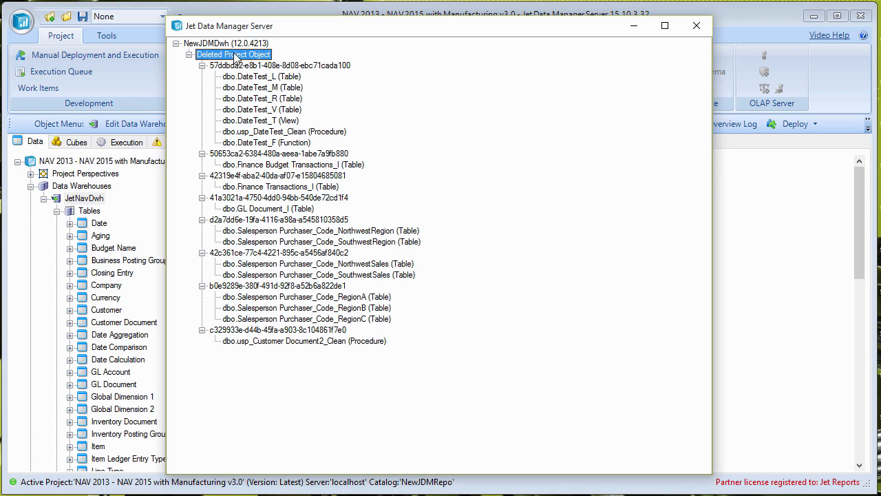
pyautogui.doubleClick(233, 55)
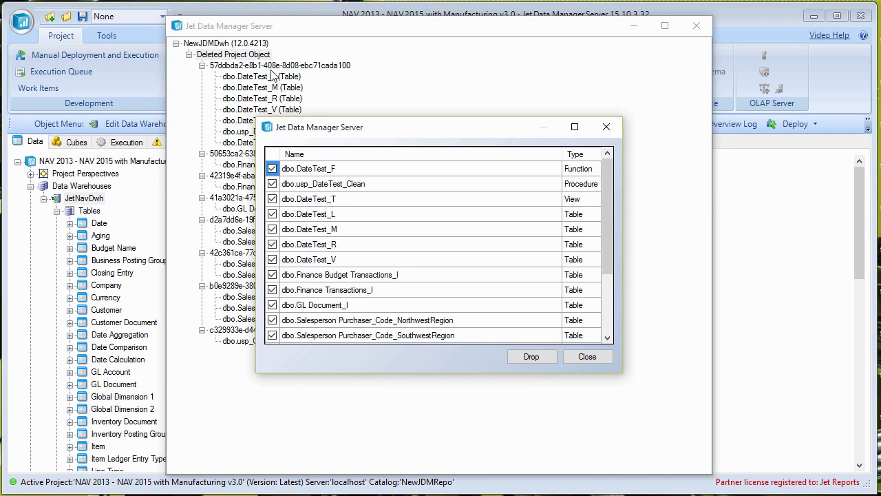
pyautogui.scroll(-3)
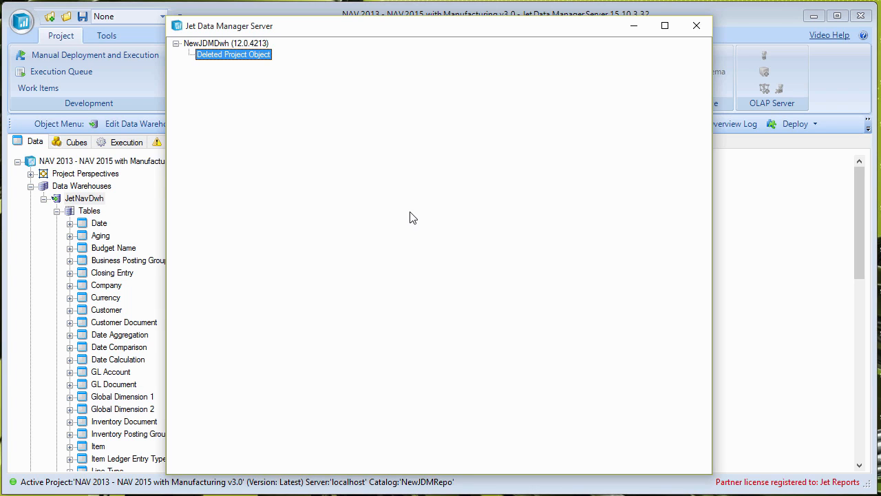
pyautogui.moveTo(306, 289)
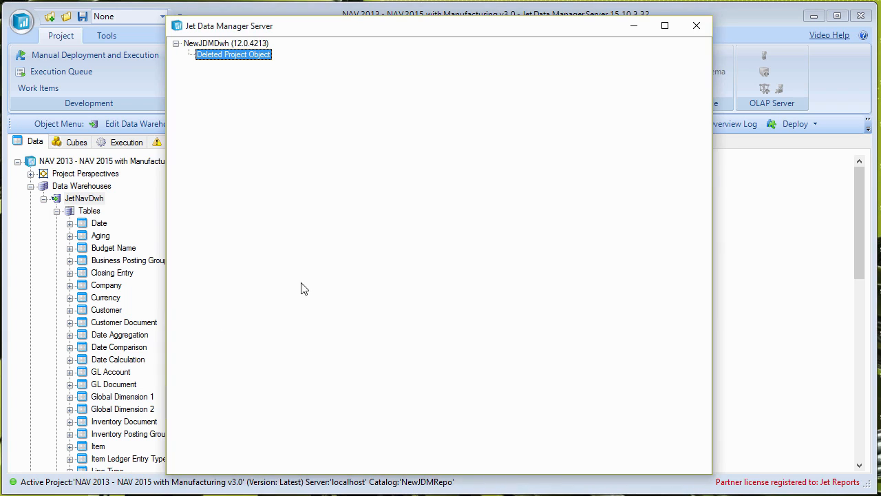